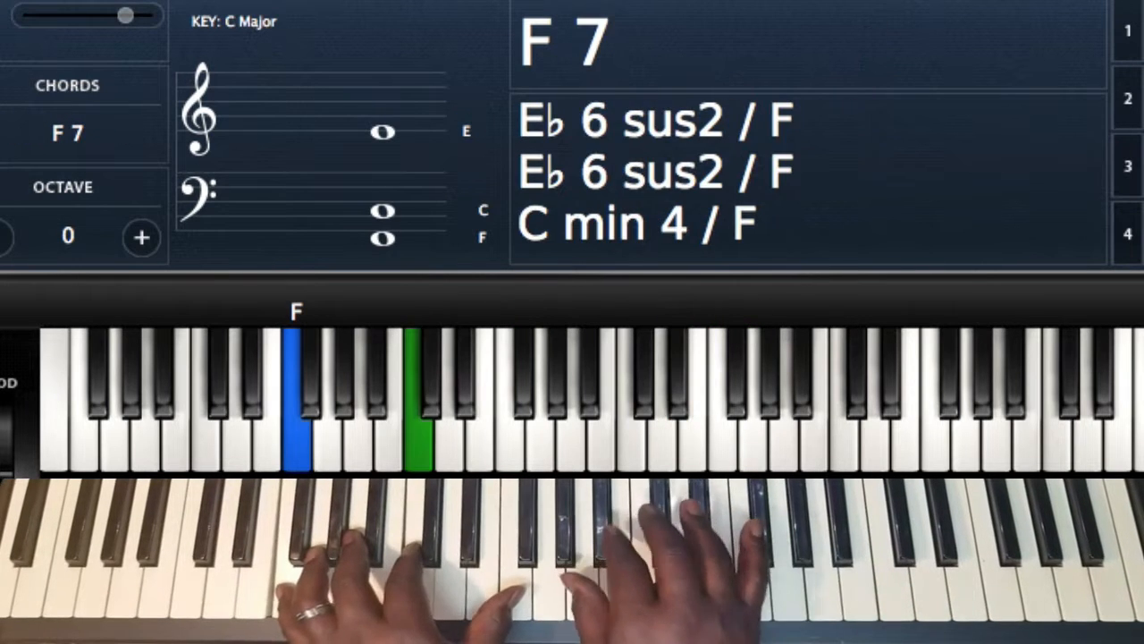
Step: Play a lone E♭3 after the F7 chord so the detector identifies Eb3
{"action": "left_click", "coordinate": [676, 393]}
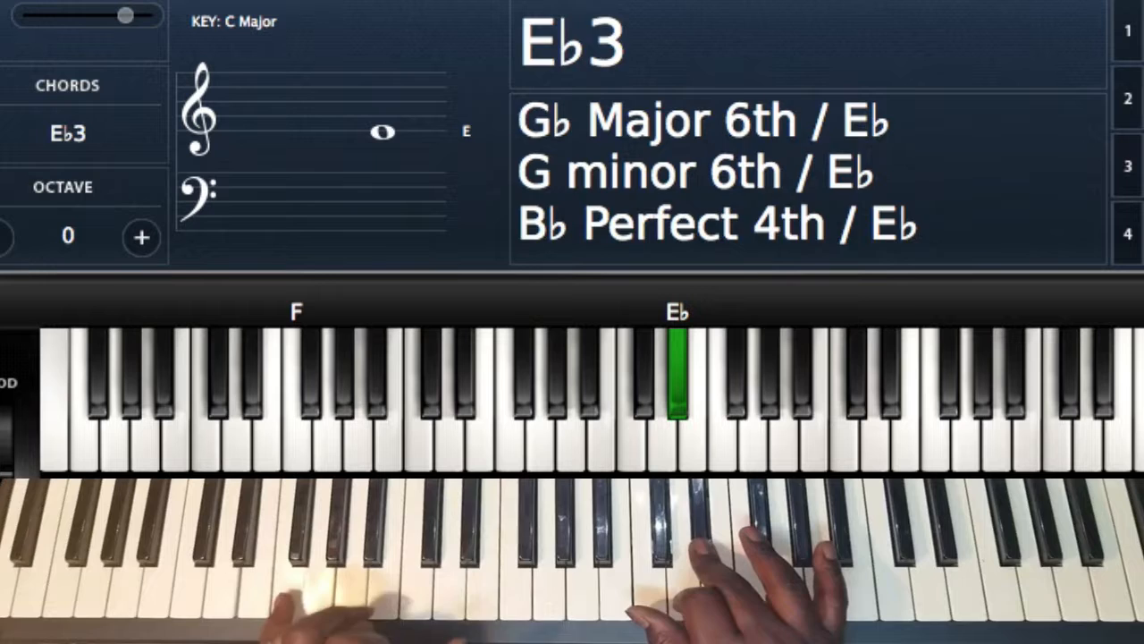